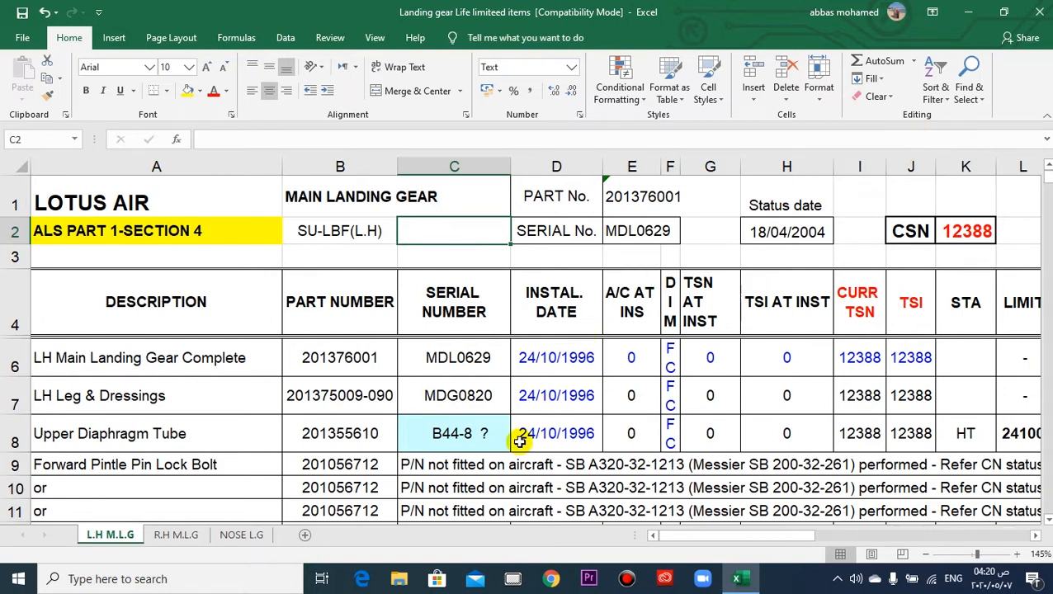
mouse_move(488, 396)
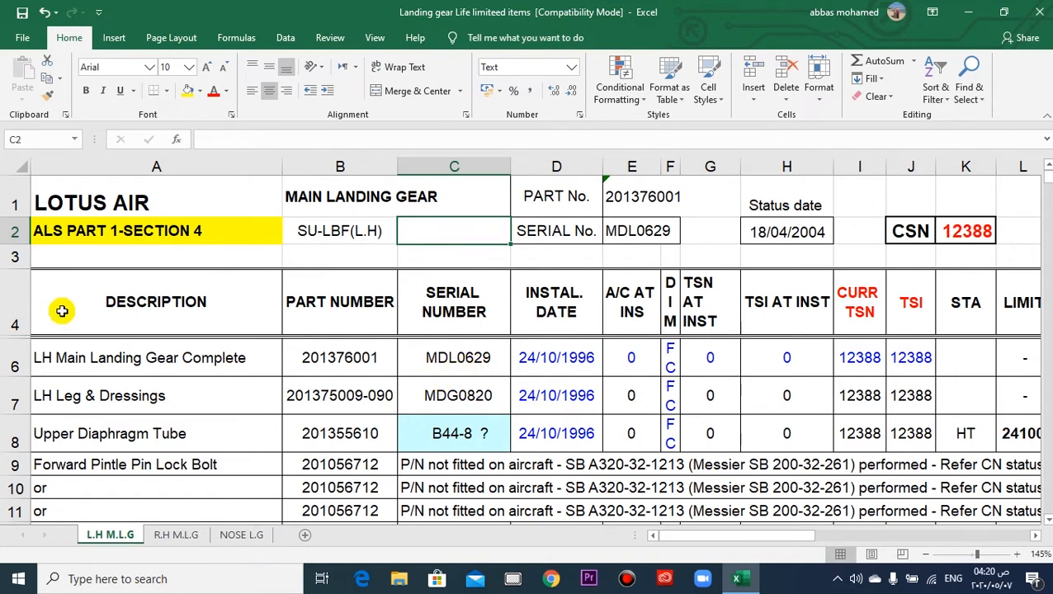
mouse_move(51, 241)
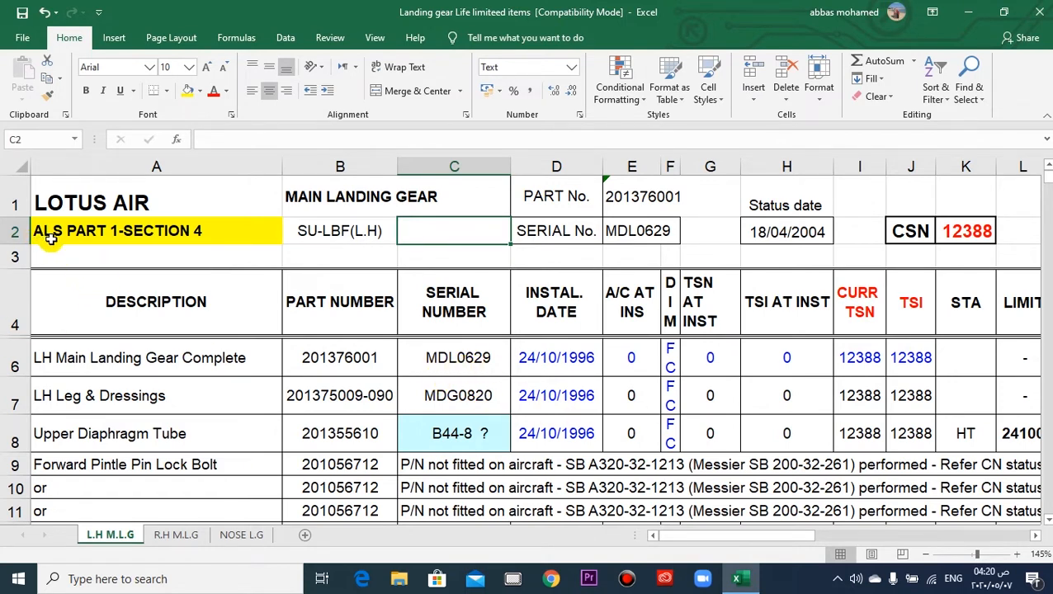
mouse_move(51, 215)
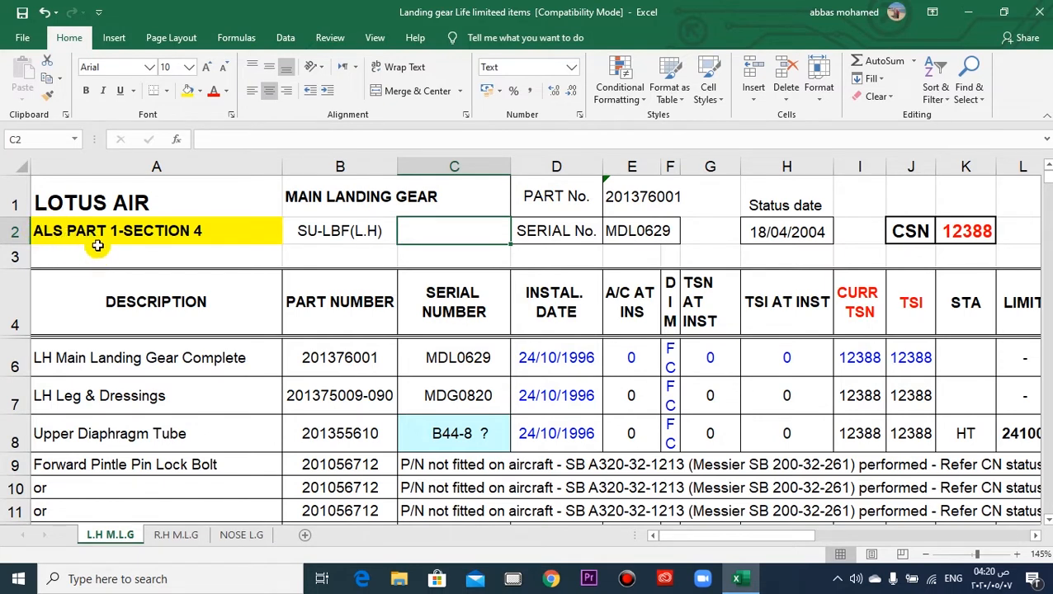
mouse_move(178, 237)
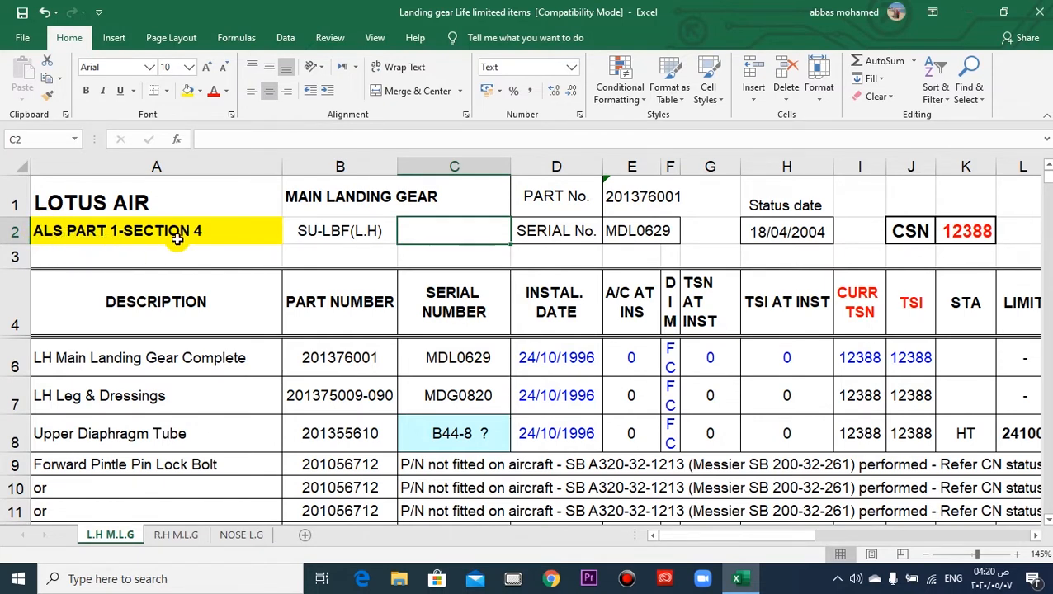
mouse_move(135, 237)
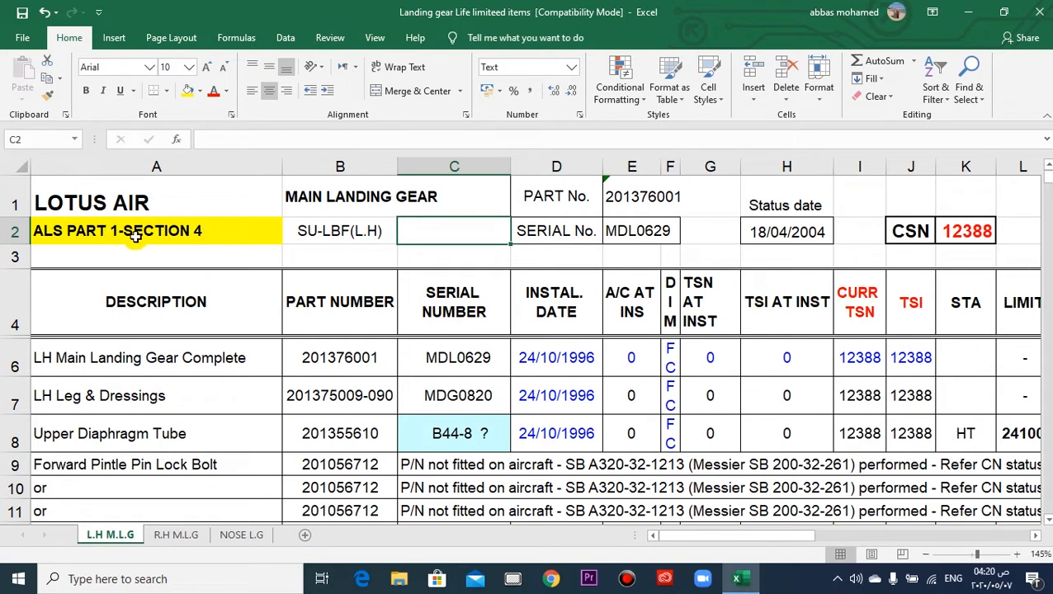
mouse_move(248, 236)
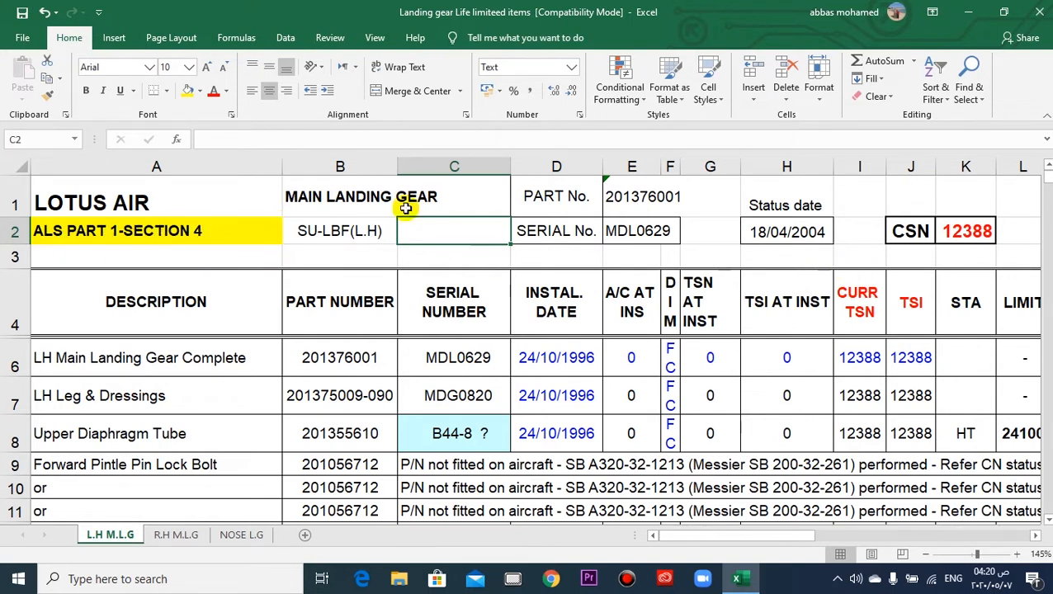
mouse_move(1007, 381)
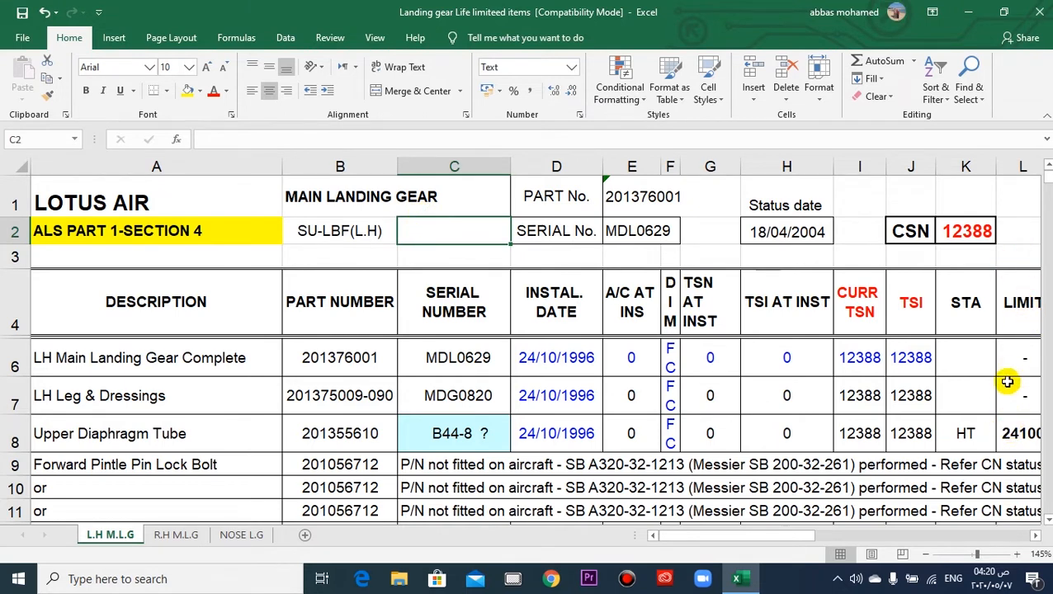
mouse_move(69, 356)
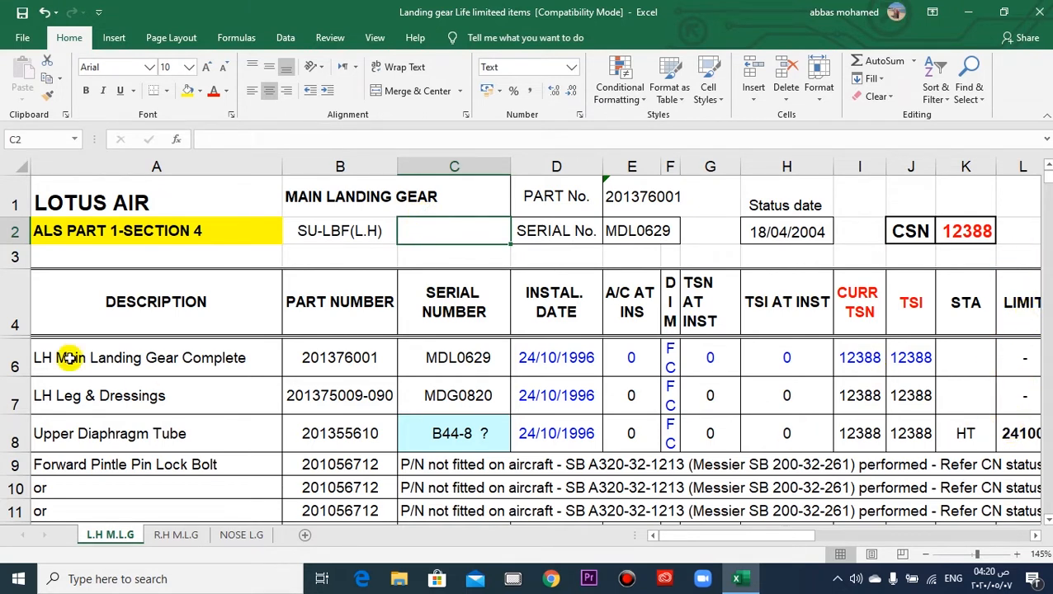
mouse_move(785, 218)
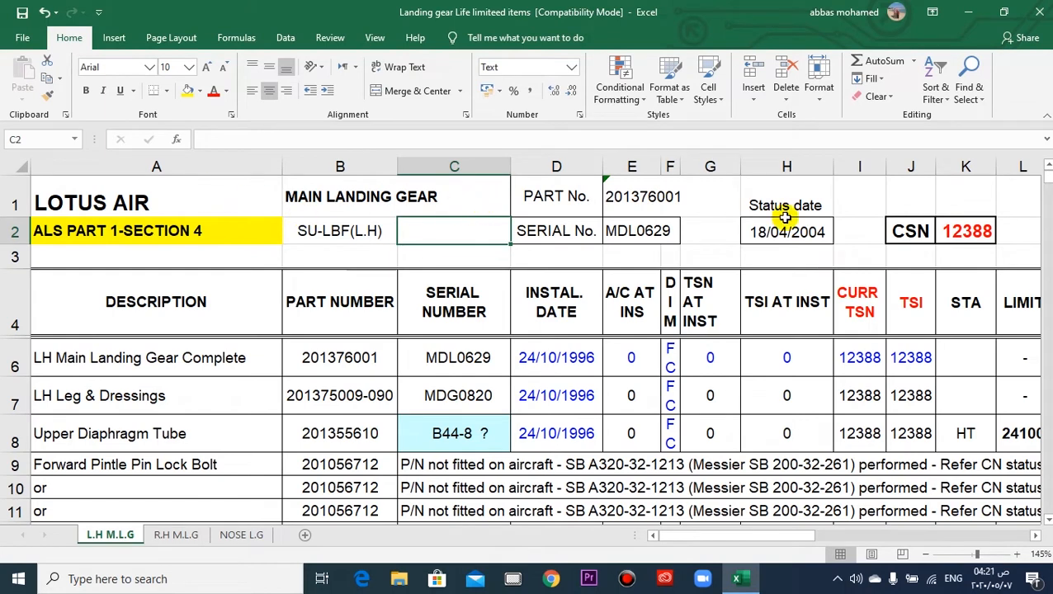
mouse_move(174, 245)
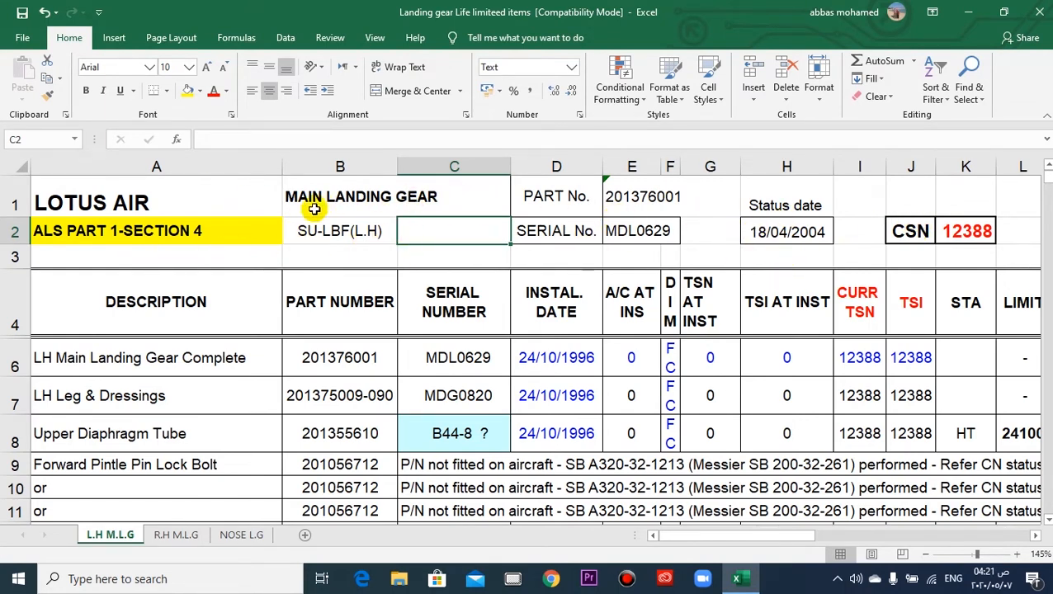
mouse_move(237, 365)
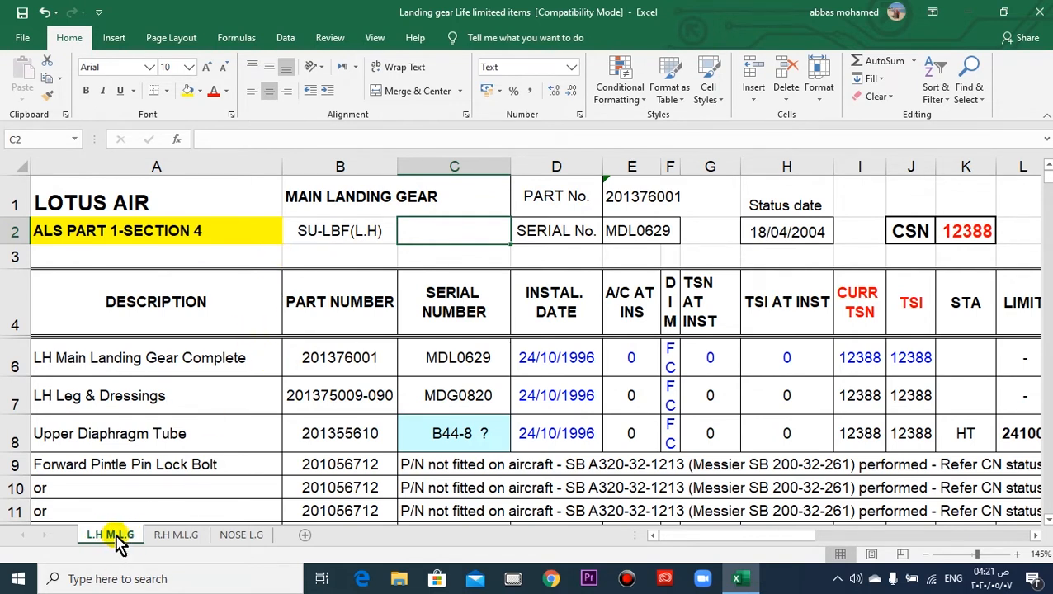
mouse_move(269, 284)
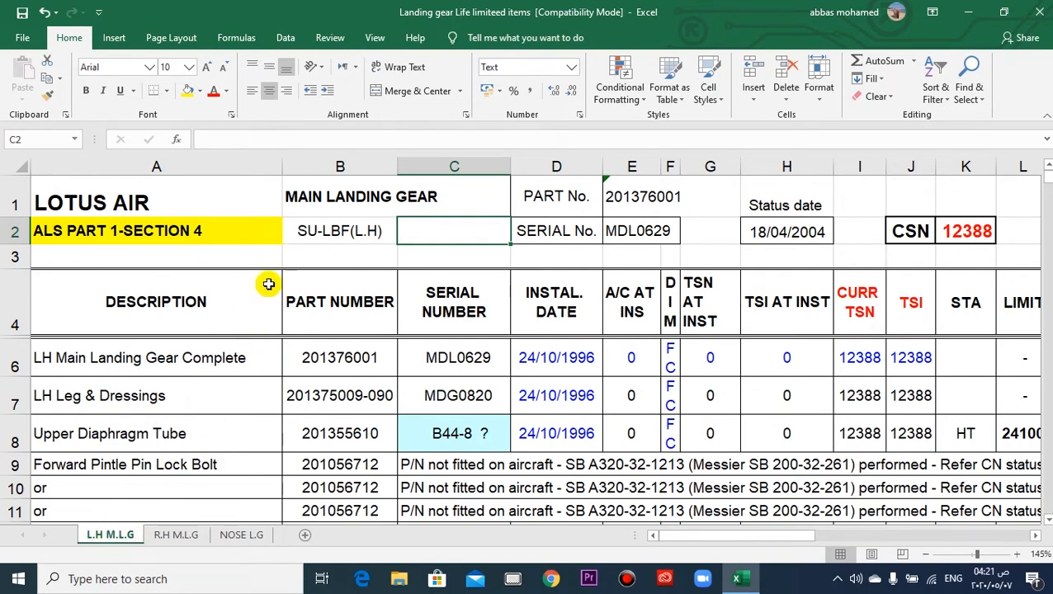
mouse_move(320, 241)
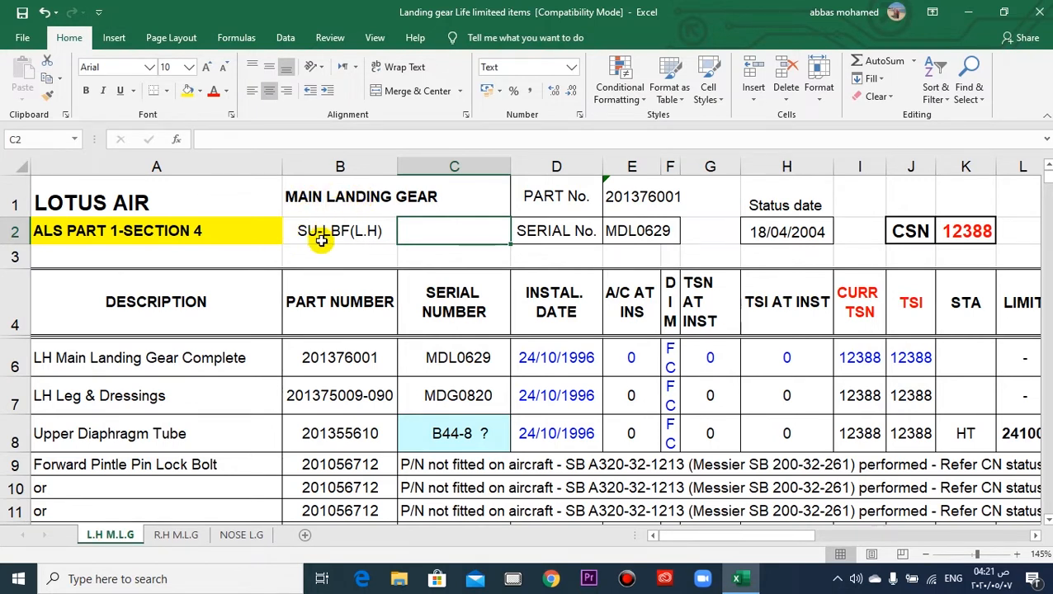
mouse_move(314, 246)
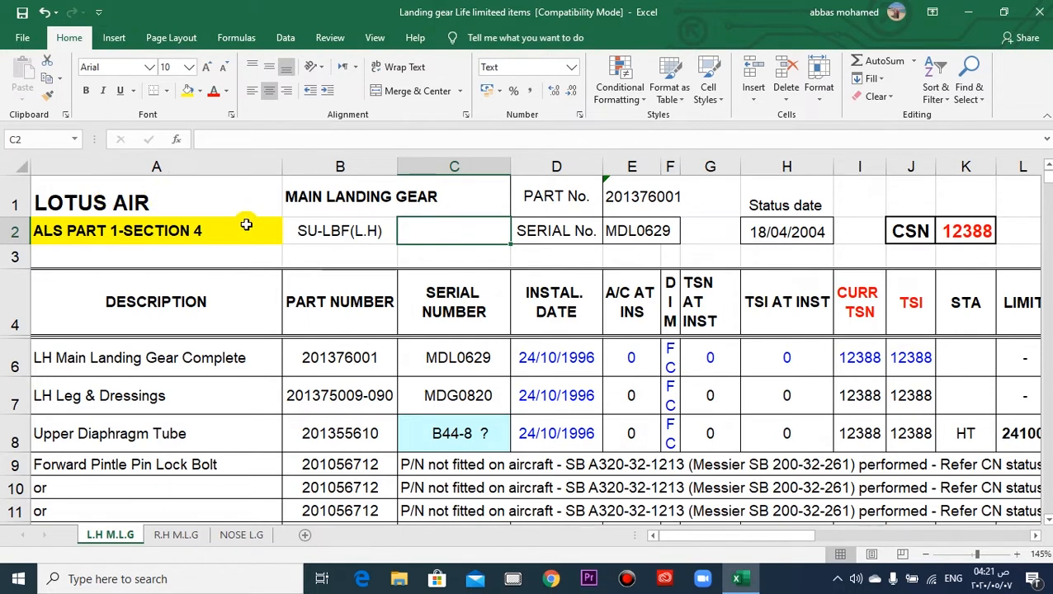
mouse_move(455, 396)
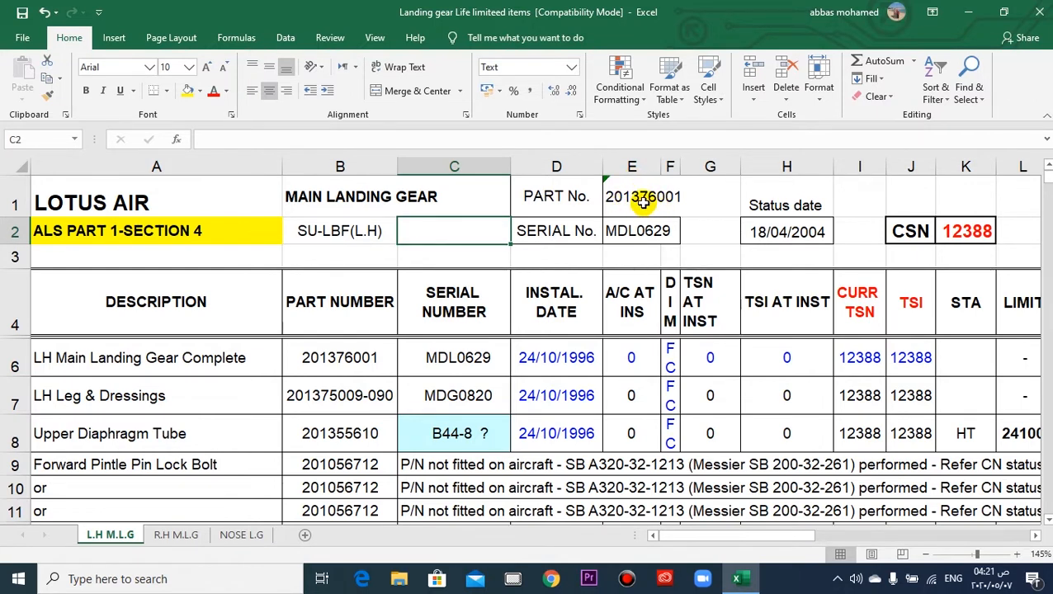
mouse_move(610, 231)
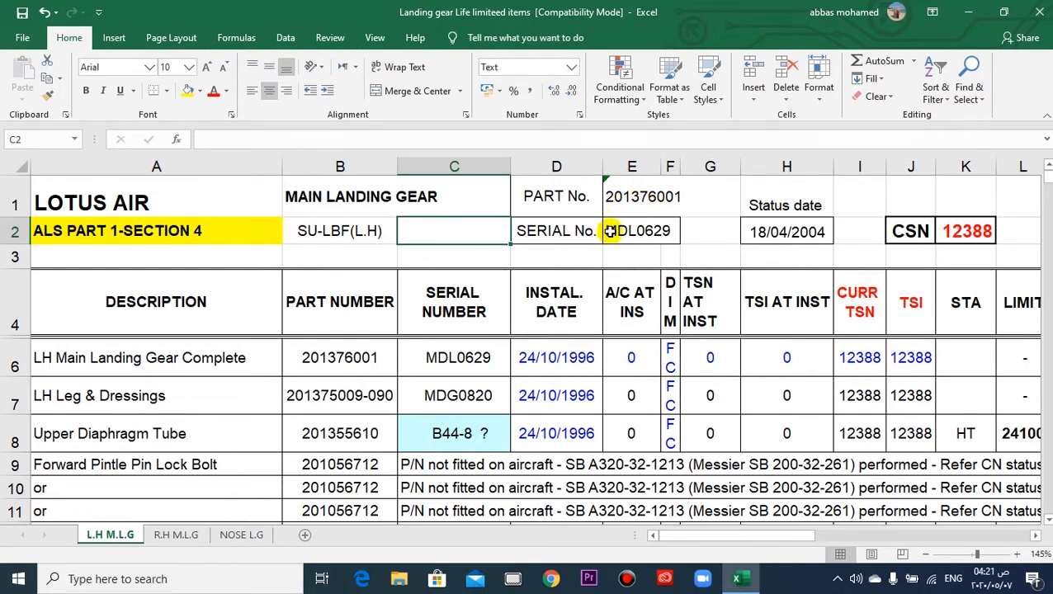
mouse_move(758, 213)
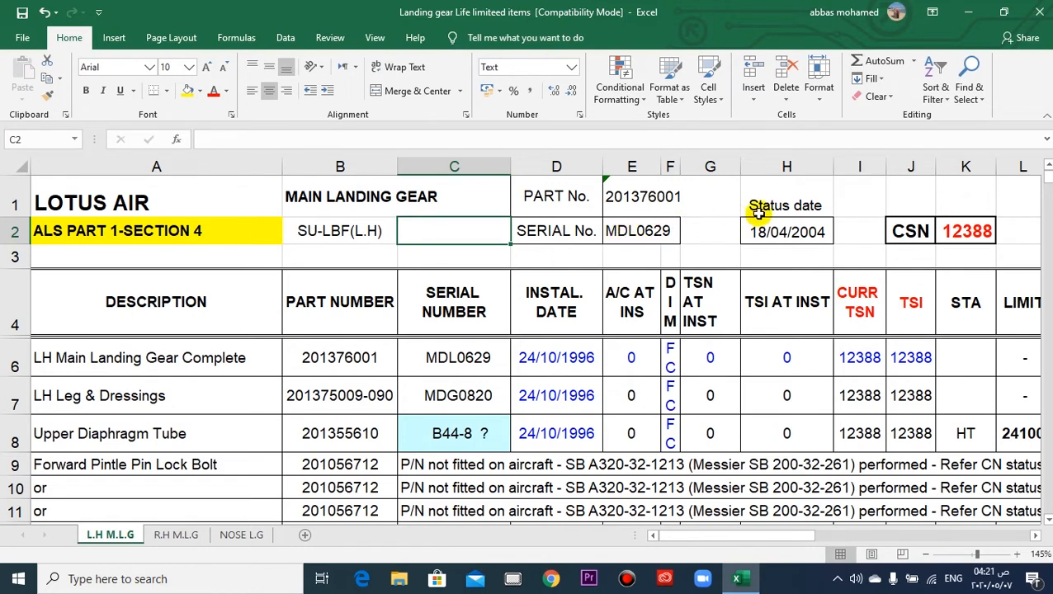
mouse_move(789, 231)
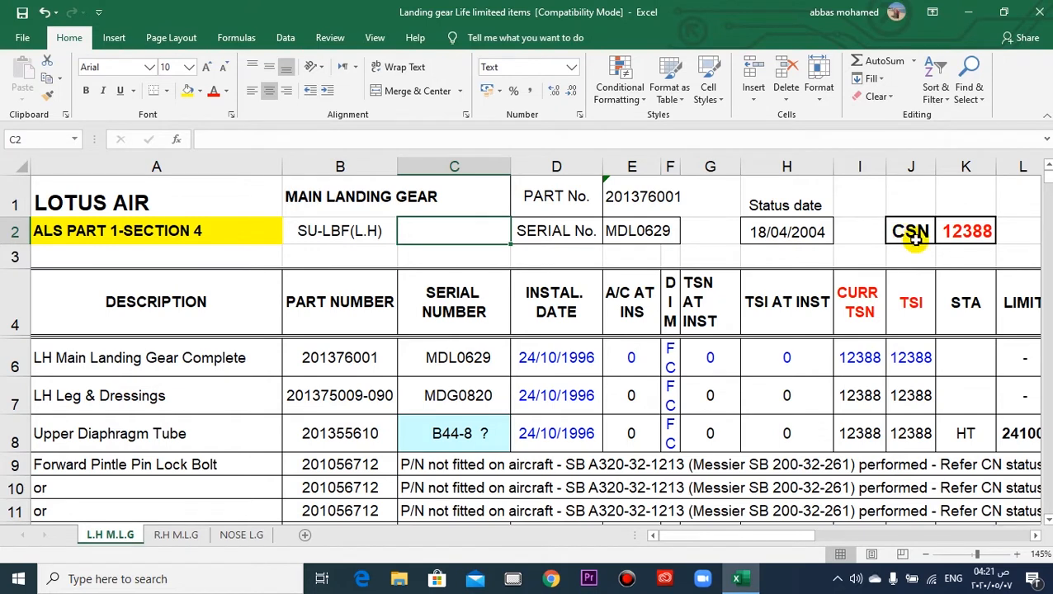
mouse_move(964, 206)
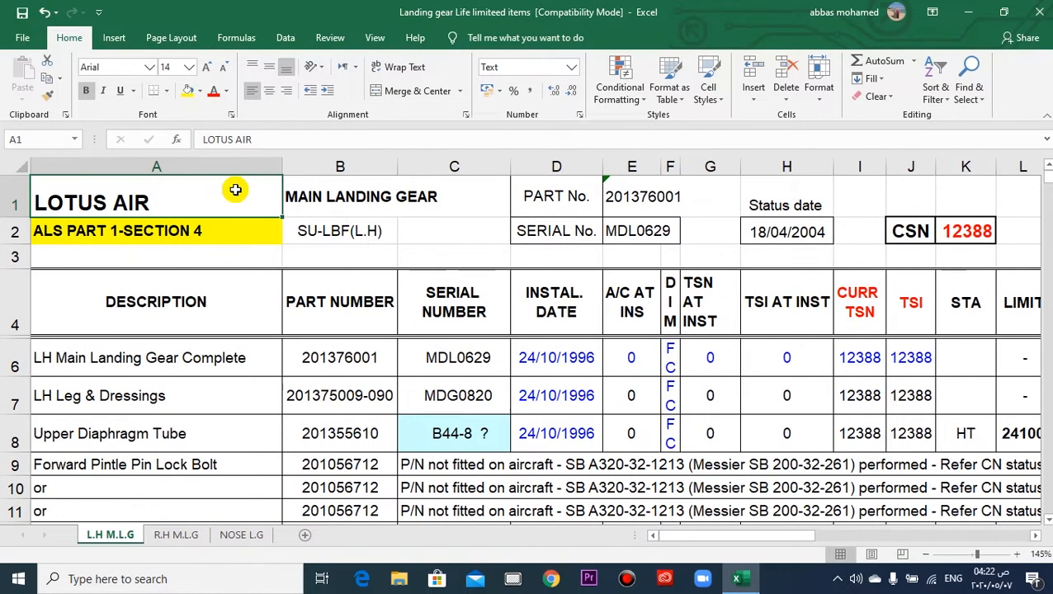
mouse_move(155, 302)
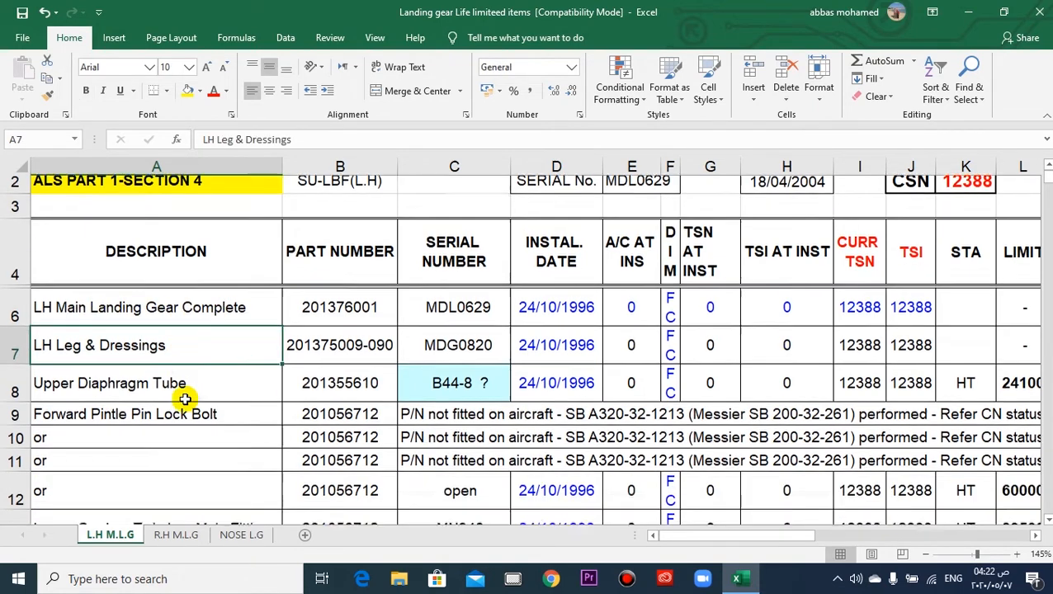
Bring the LIMIT, REMAINING and DUE AT columns into view and select M8 to show its =L8-I8 remaining-cycles formula
scroll("down", 3)
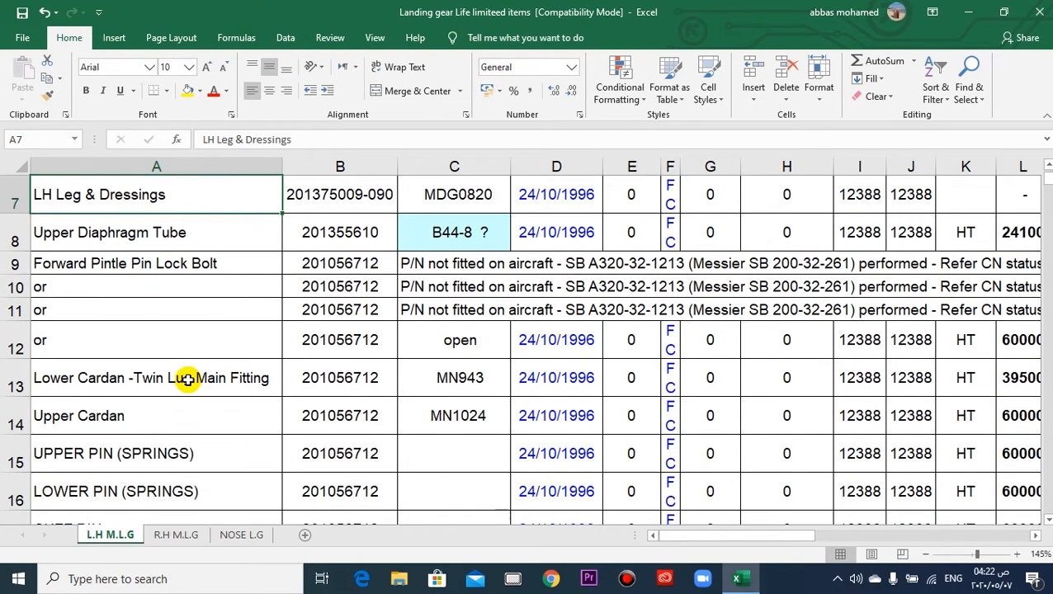
scroll("down", 3)
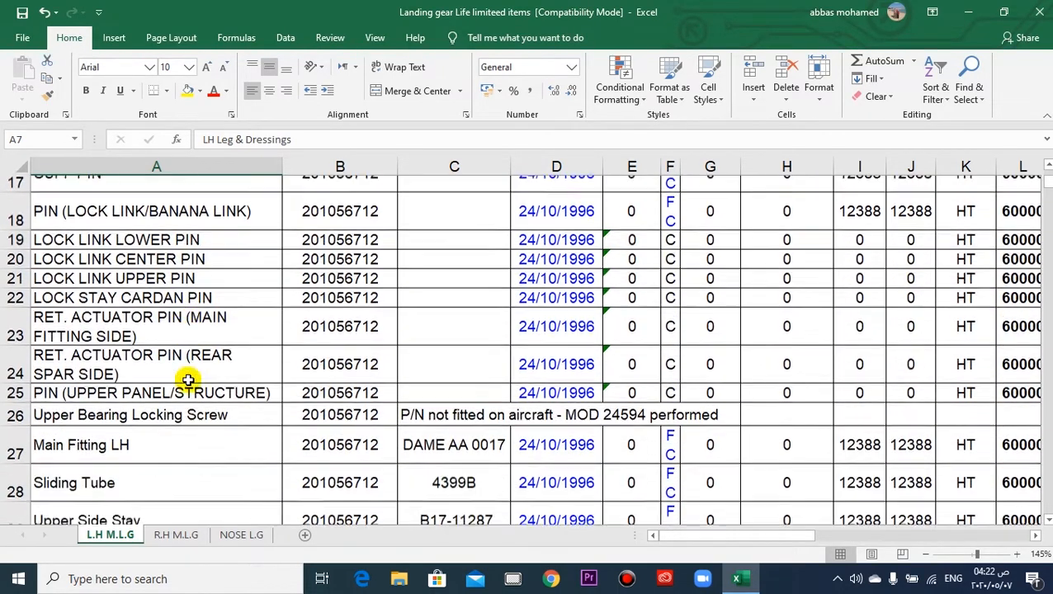
scroll("up", 3)
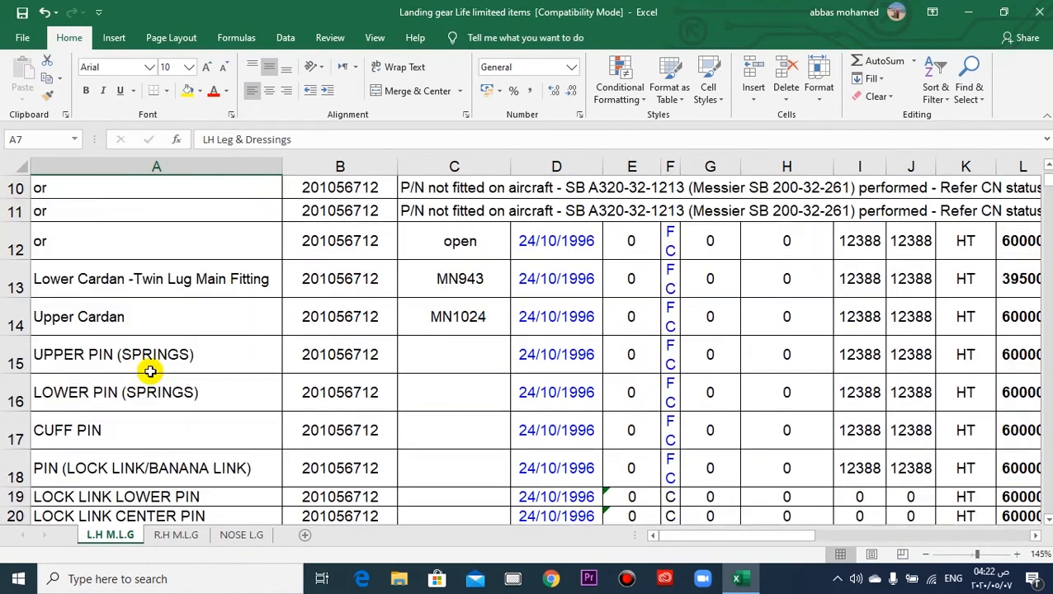
scroll("up", 3)
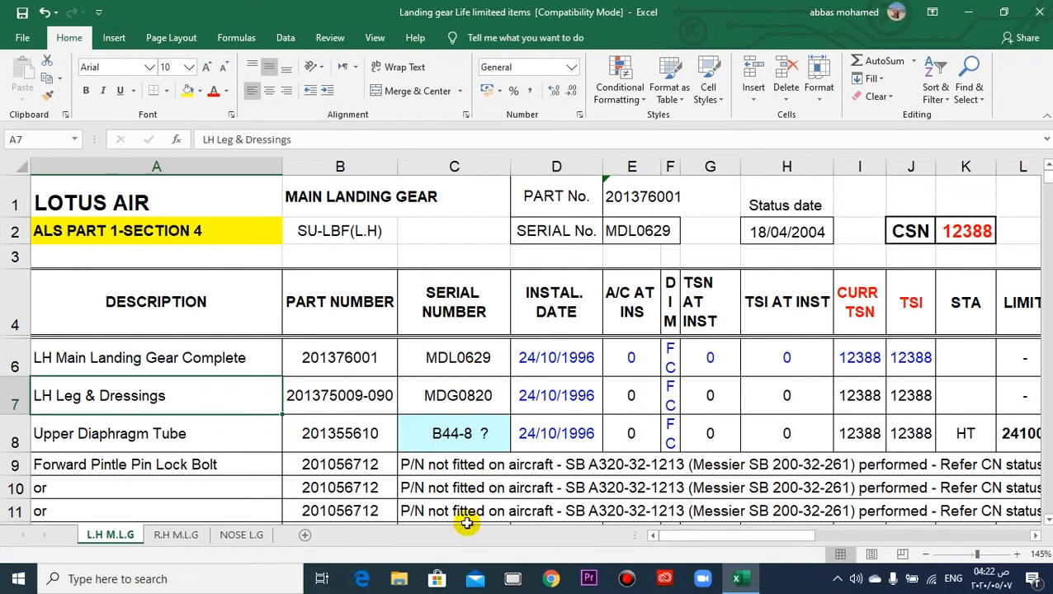
mouse_move(557, 337)
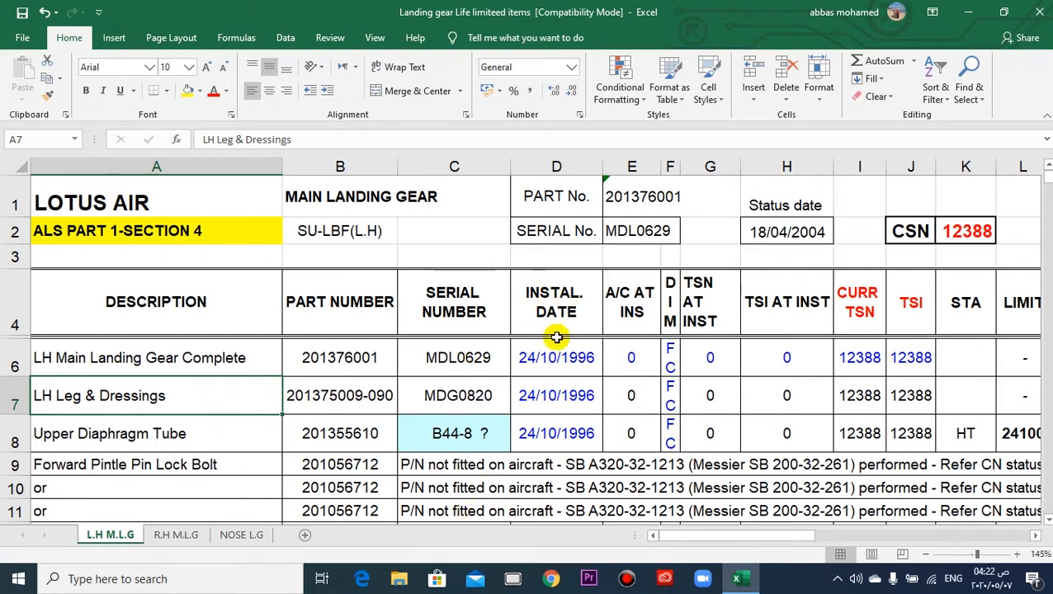
mouse_move(622, 304)
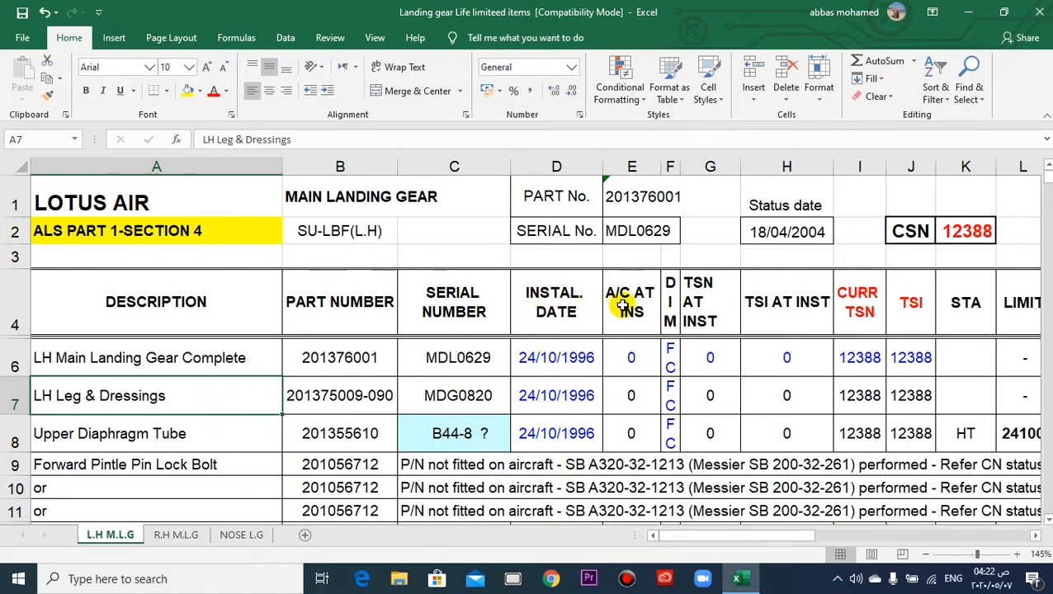
mouse_move(624, 330)
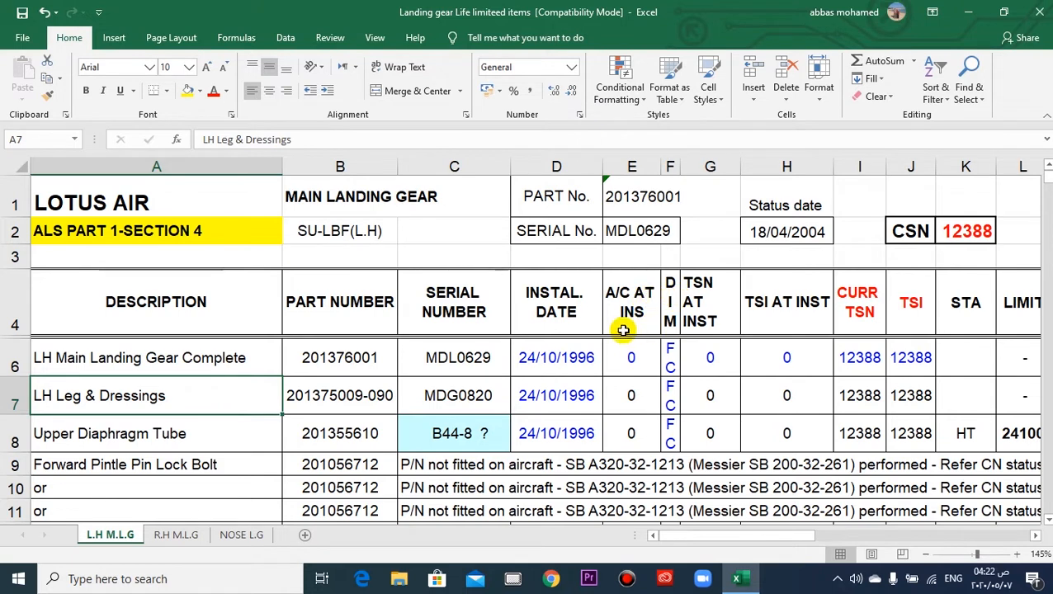
mouse_move(650, 333)
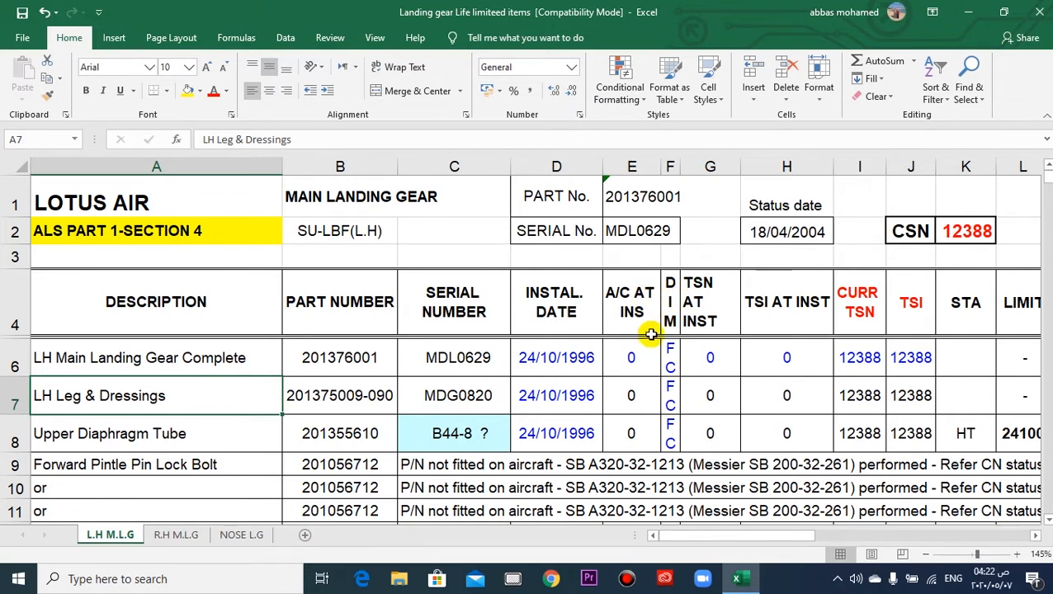
mouse_move(630, 398)
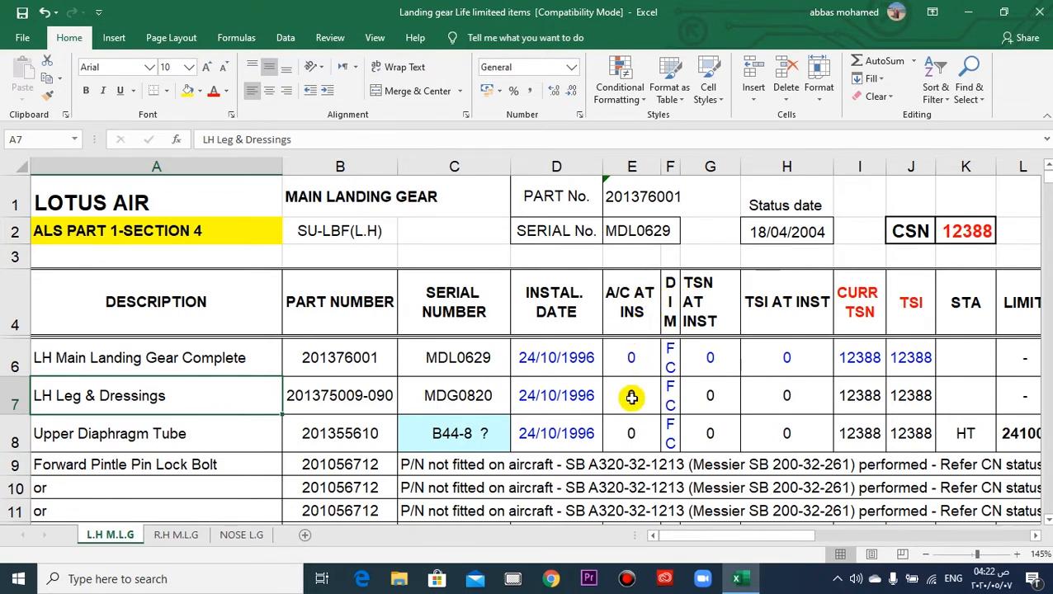
mouse_move(677, 364)
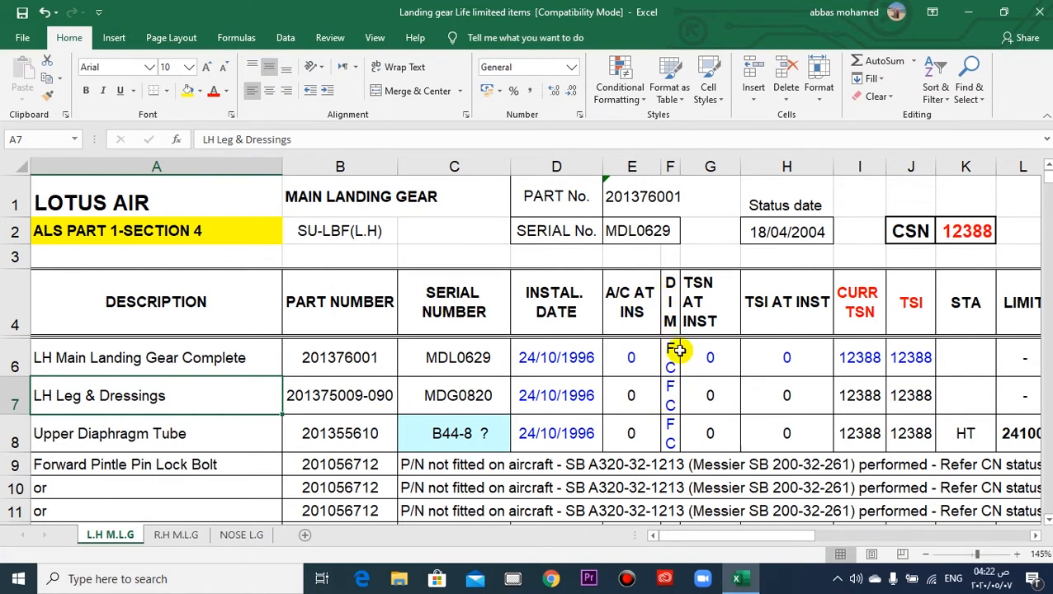
mouse_move(711, 318)
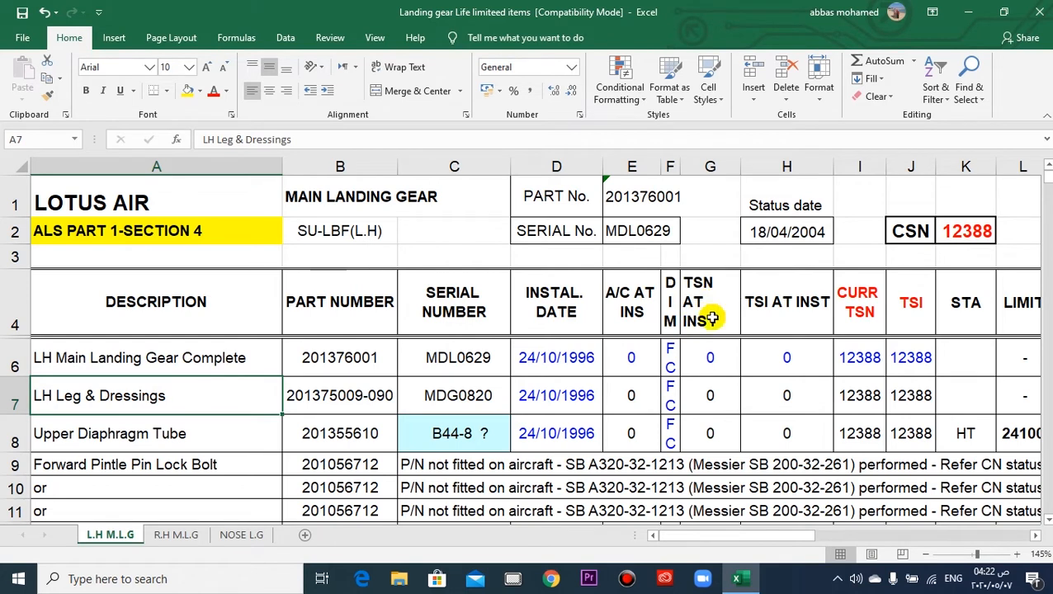
mouse_move(816, 320)
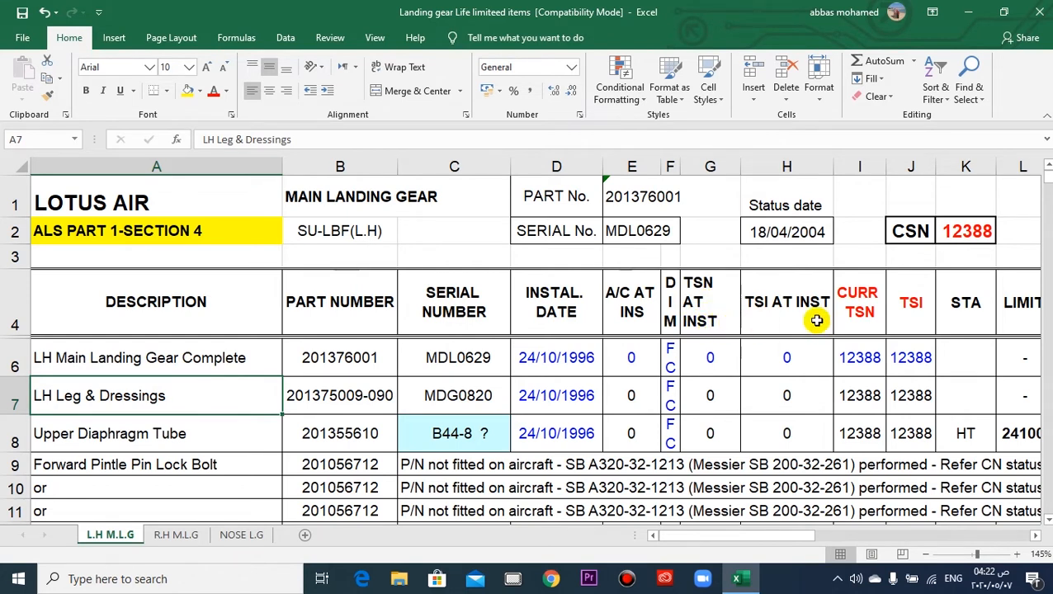
mouse_move(791, 320)
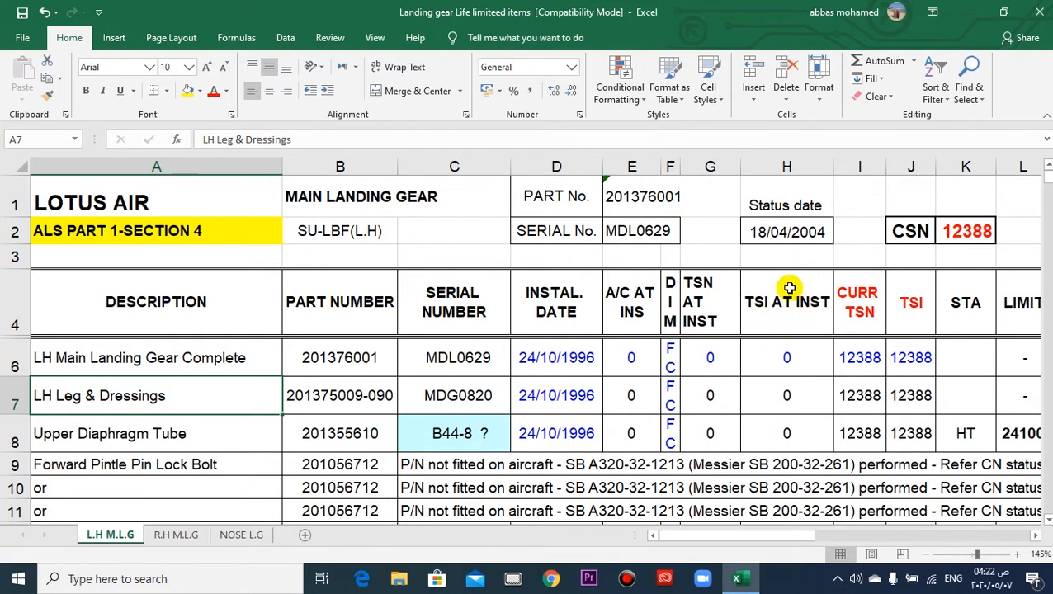
mouse_move(782, 320)
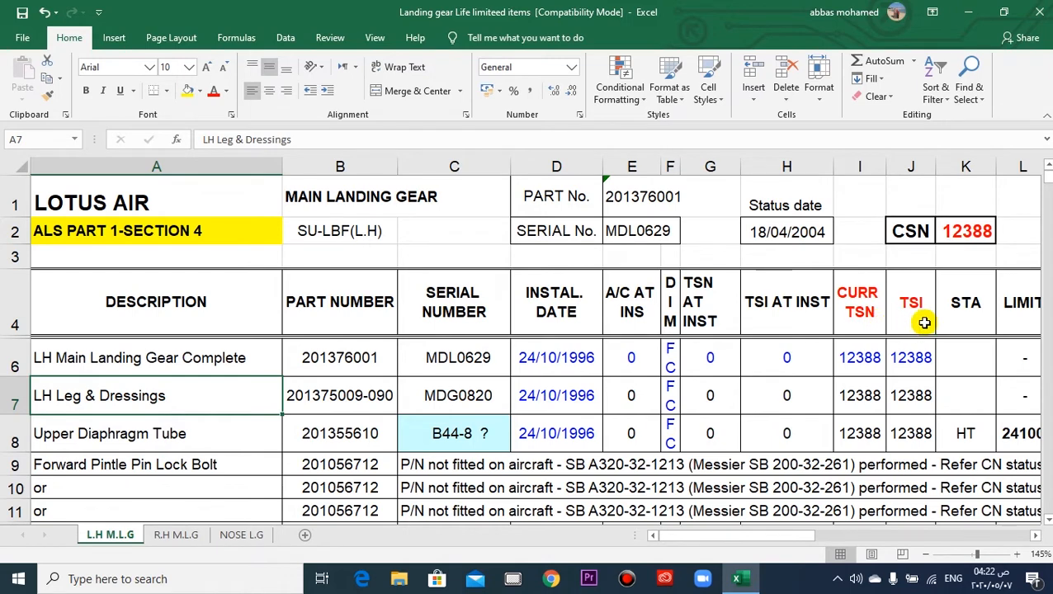
mouse_move(959, 322)
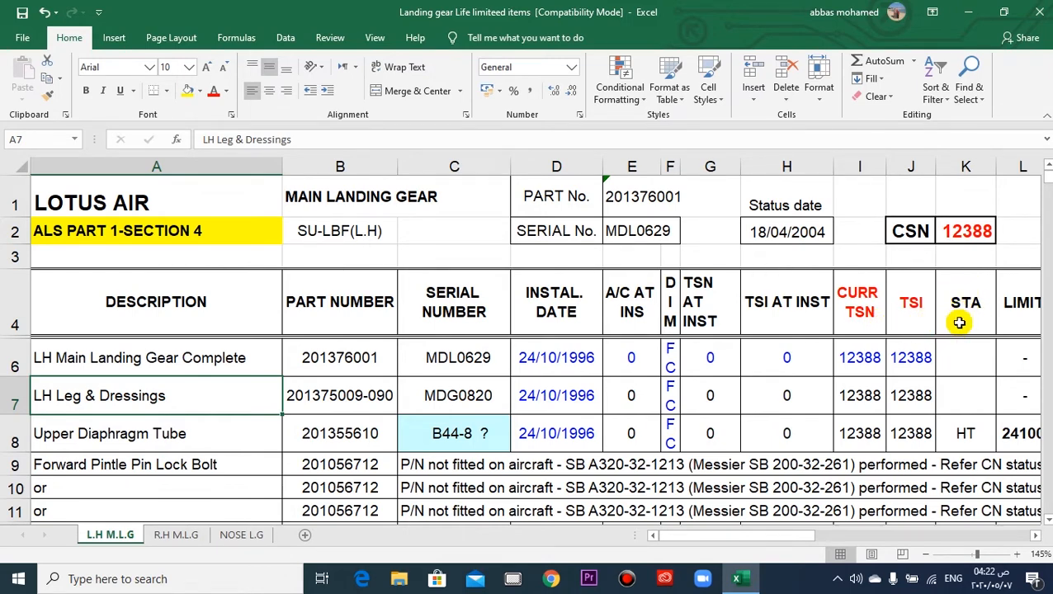
scroll("down", 3)
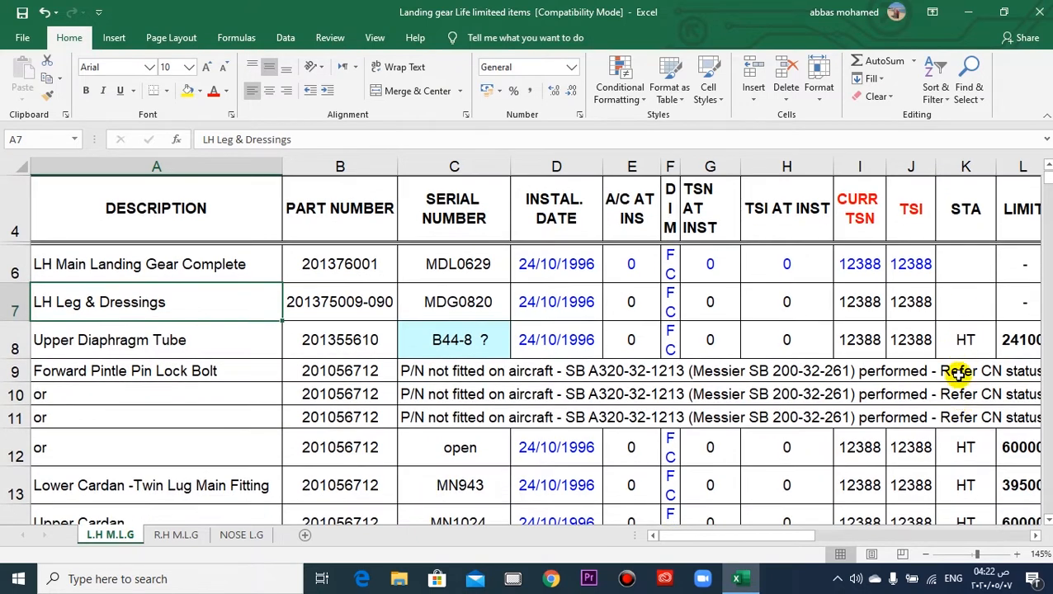
mouse_move(977, 353)
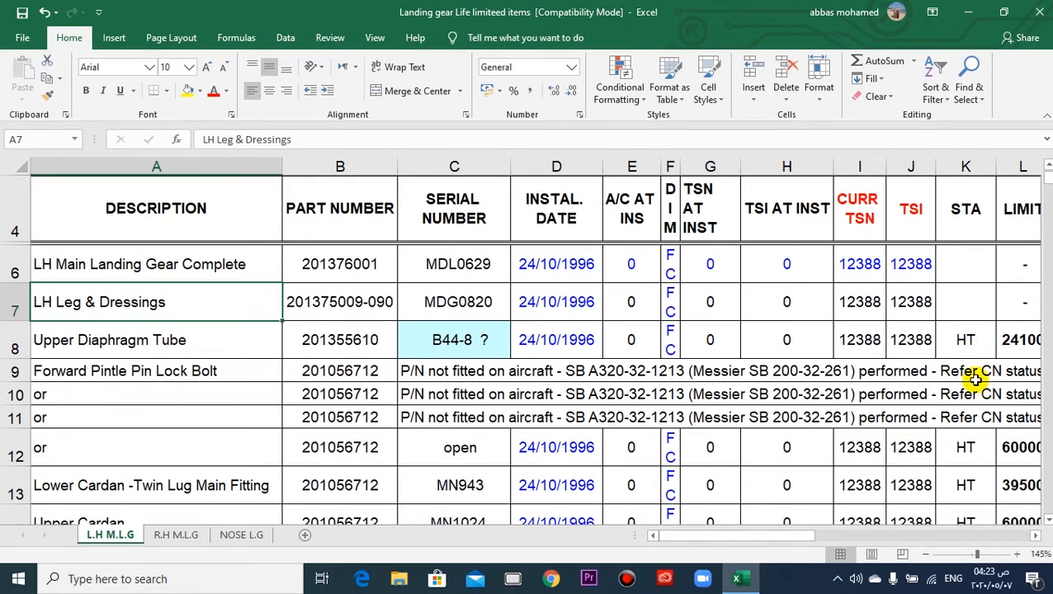
left_click(964, 340)
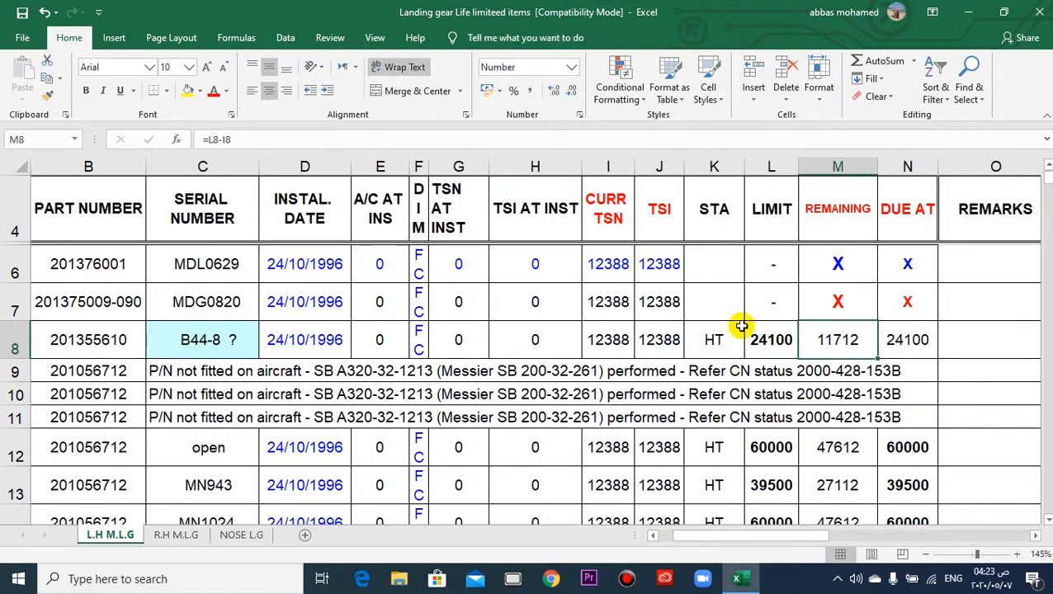
mouse_move(797, 373)
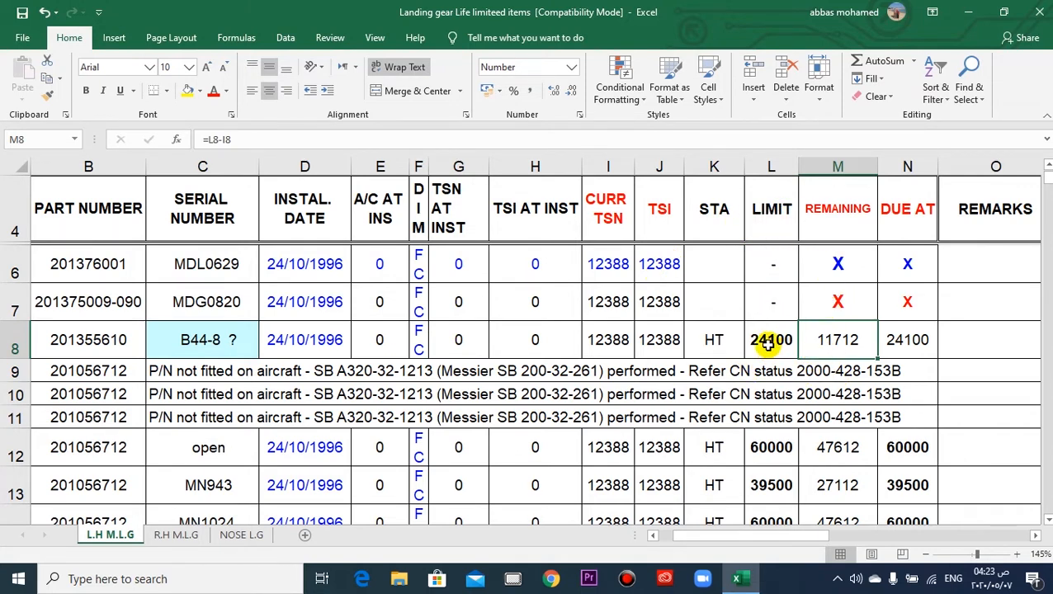
scroll("down", 3)
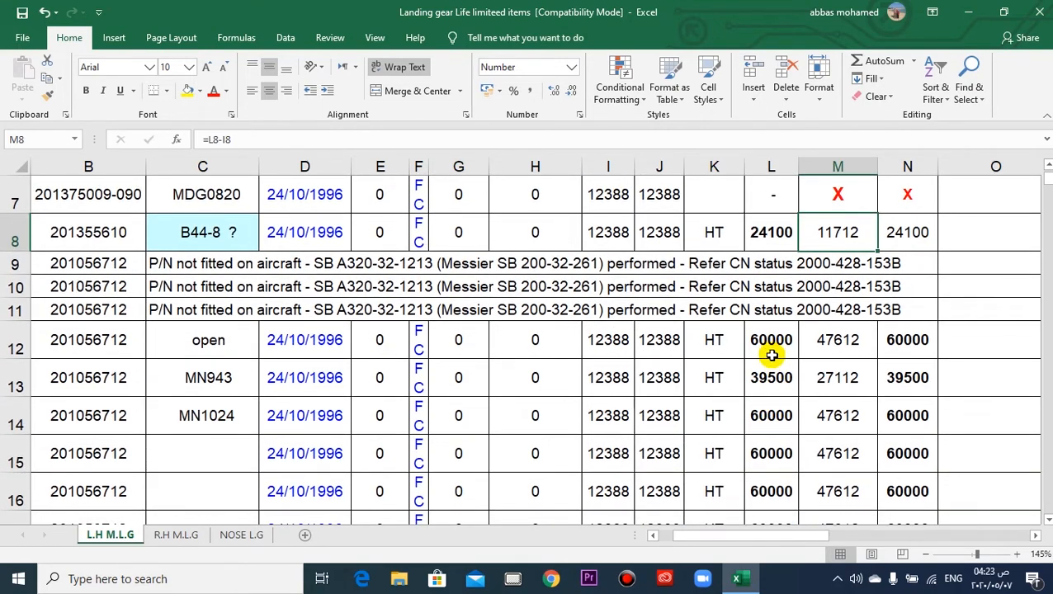
scroll("down", 3)
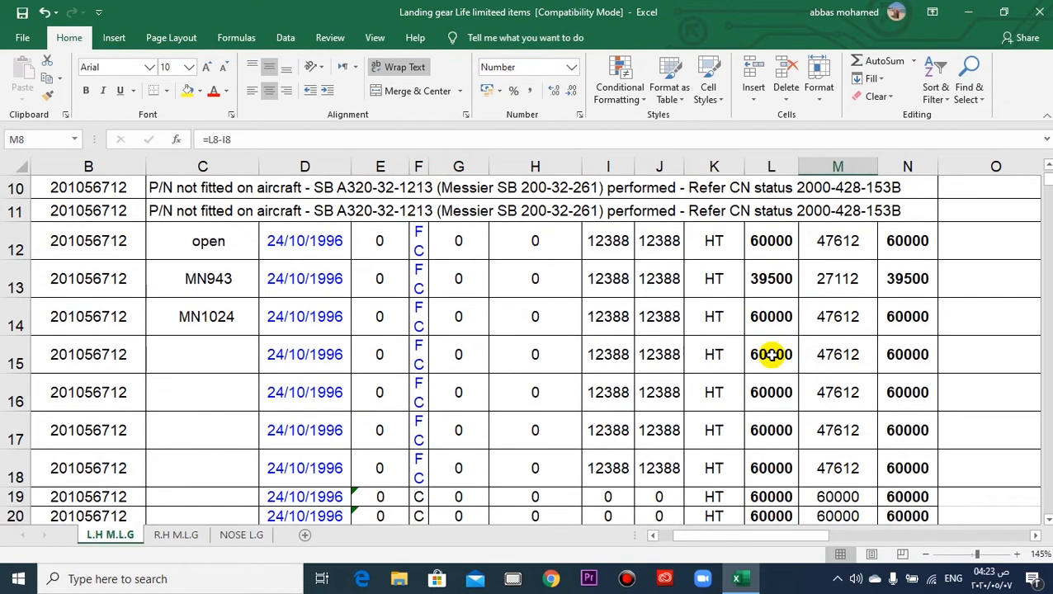
scroll("down", 3)
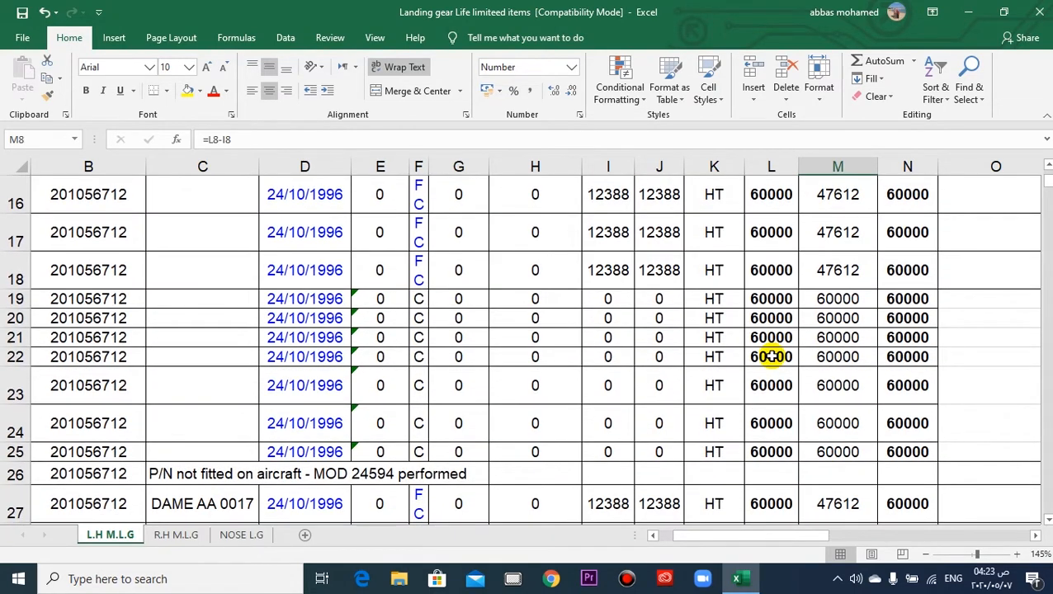
scroll("up", 3)
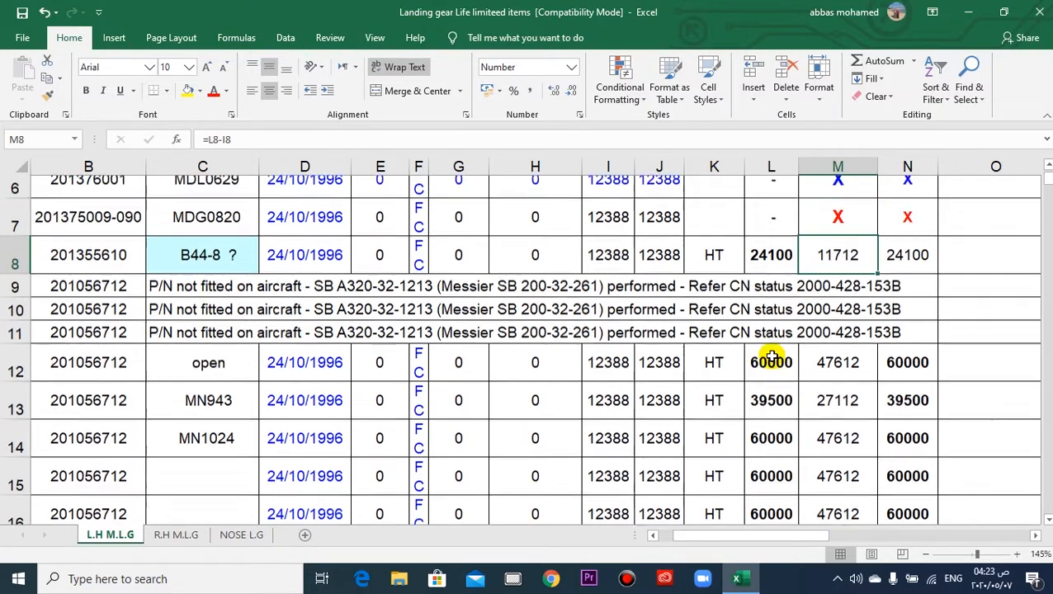
scroll("up", 3)
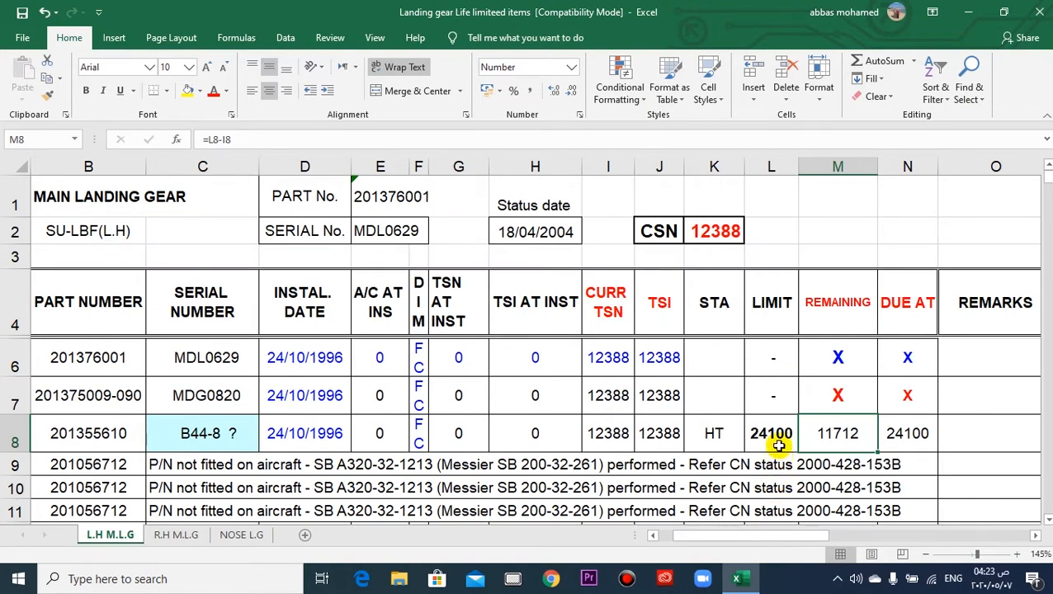
scroll("down", 3)
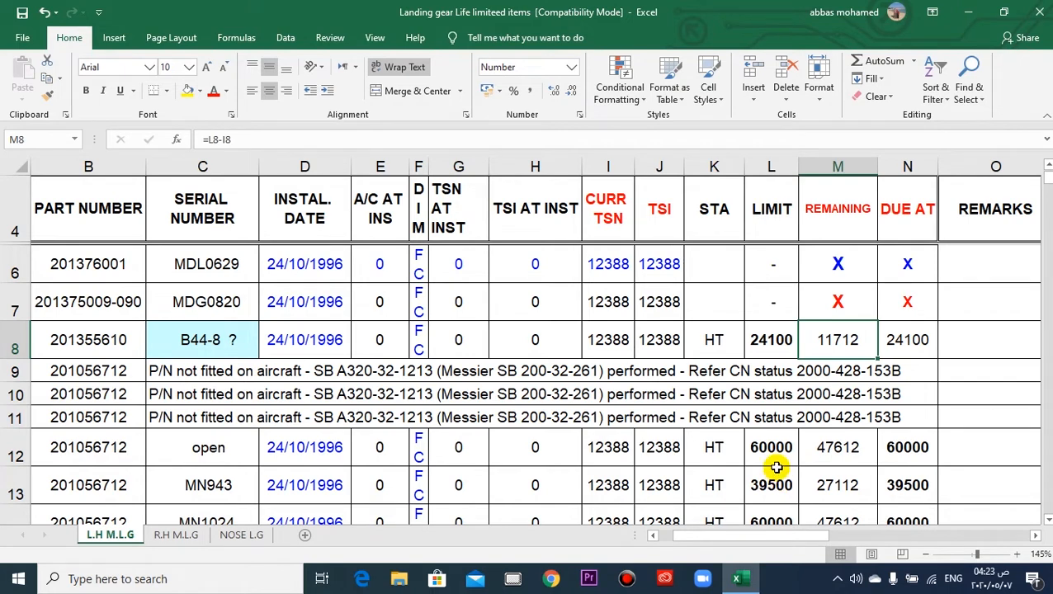
mouse_move(766, 472)
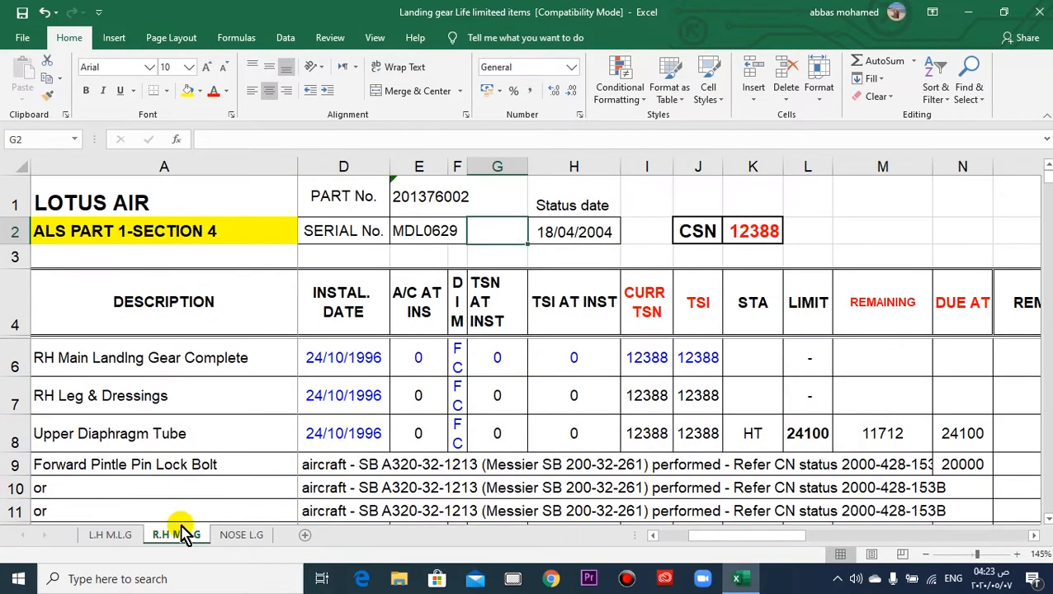
mouse_move(241, 535)
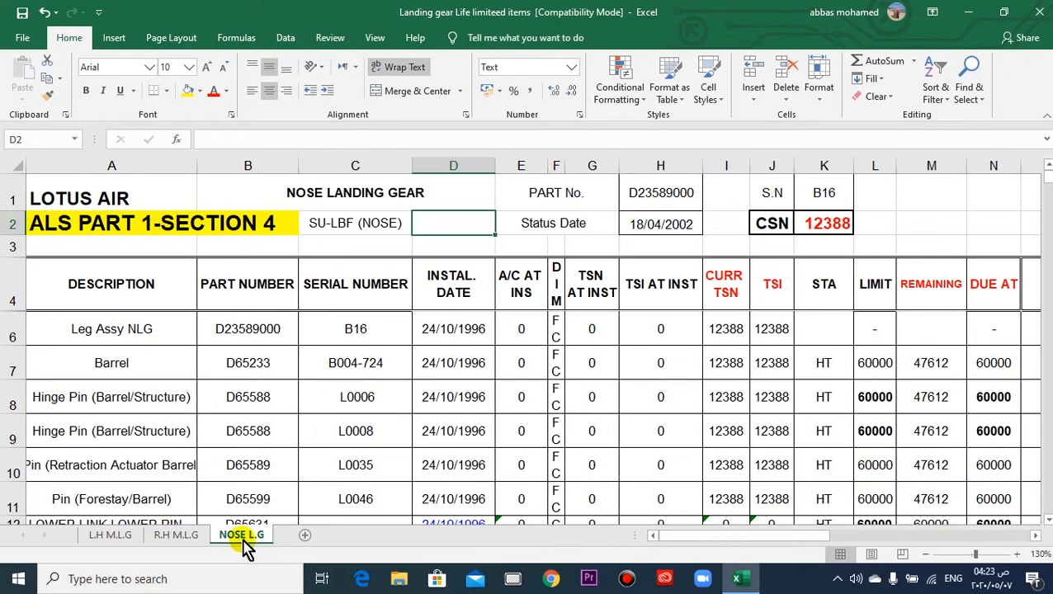
mouse_move(335, 396)
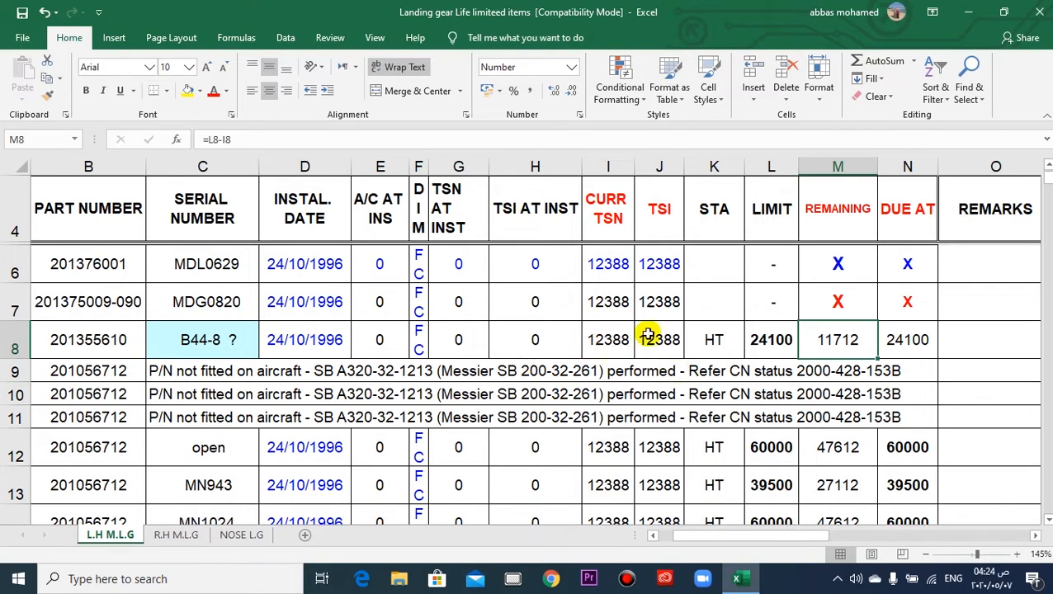
mouse_move(607, 422)
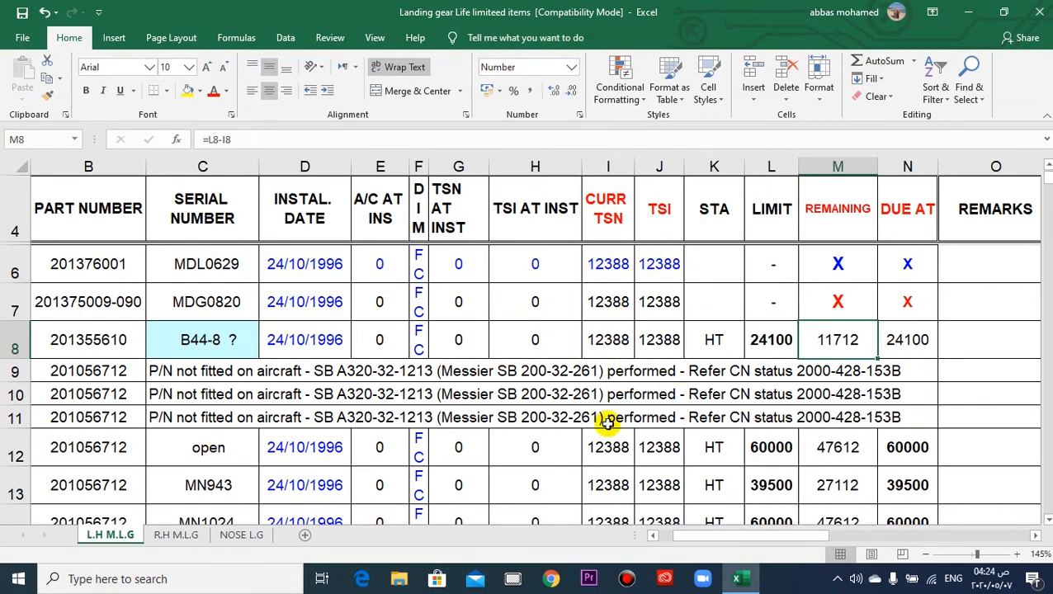
Scroll back up to the header rows of the L.H main landing gear sheet
scroll("up", 3)
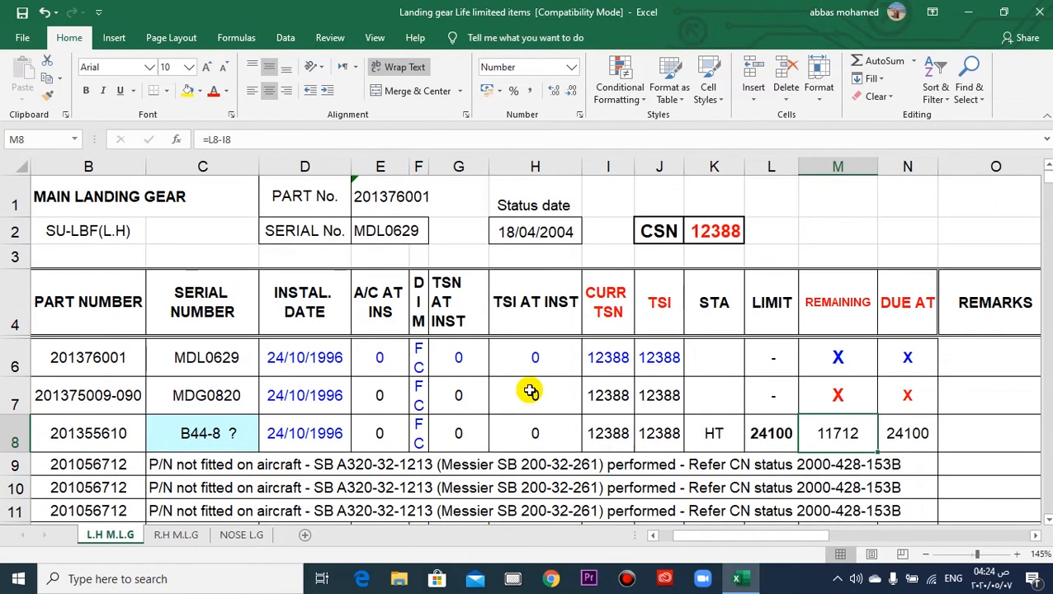
mouse_move(469, 368)
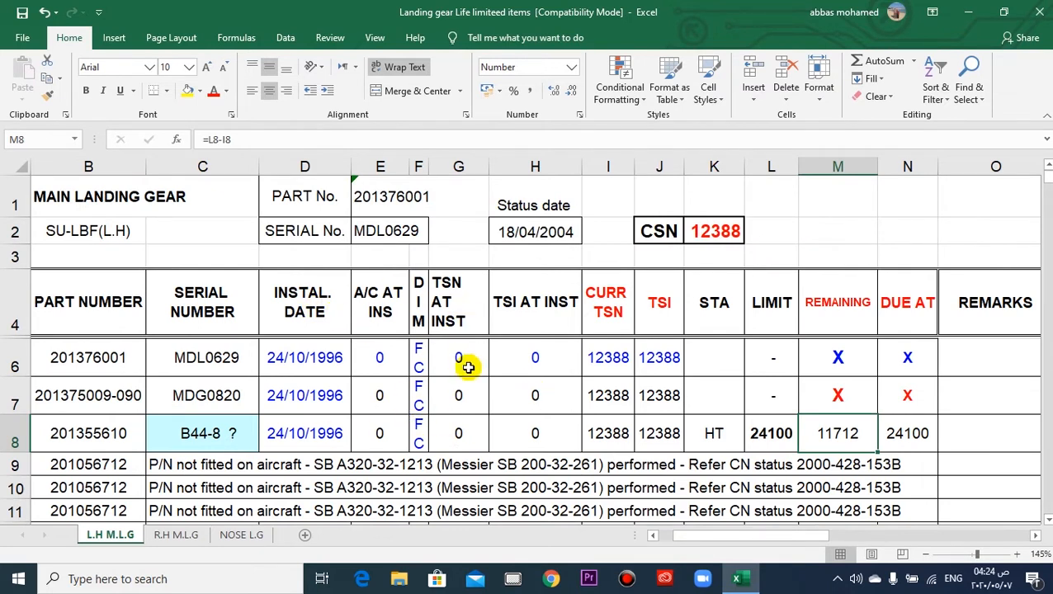